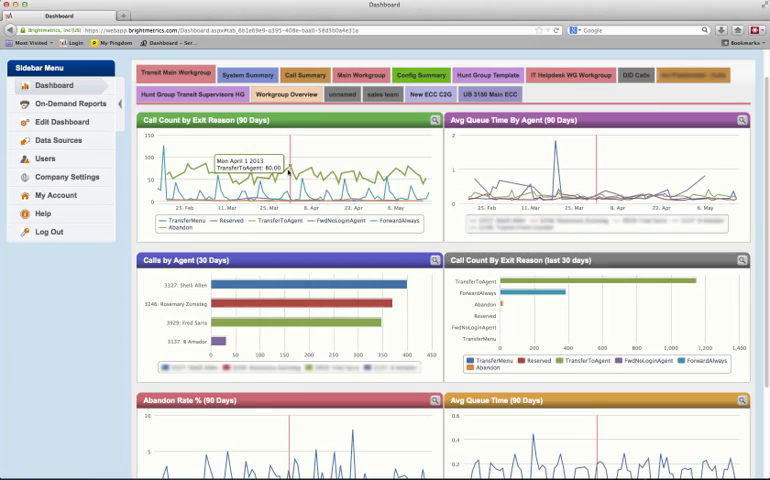
Open the Call Count by Exit Reason (90 Days) chart in its detail view
scroll(down, 3)
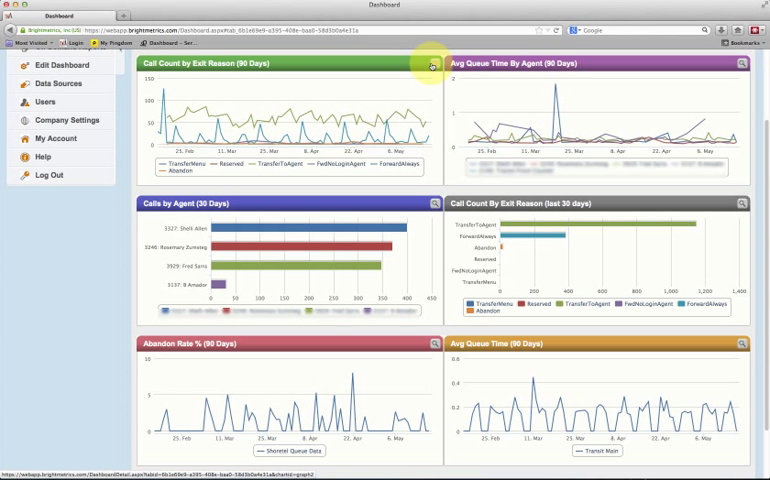
mouse_move(432, 65)
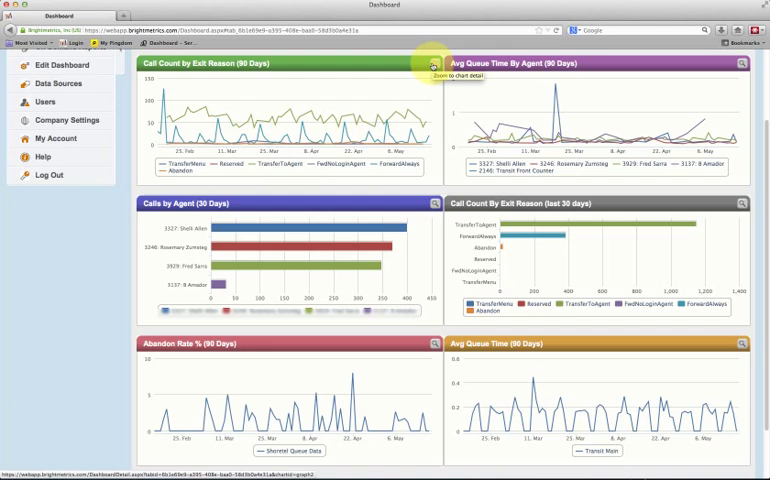
click(434, 63)
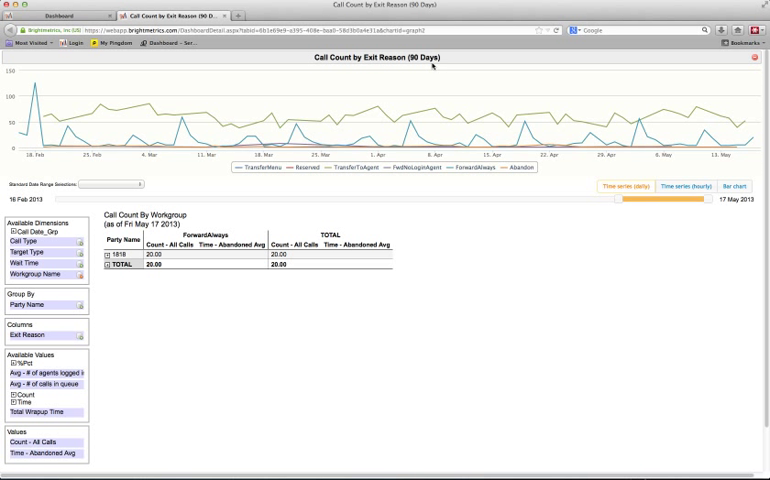
mouse_move(123, 199)
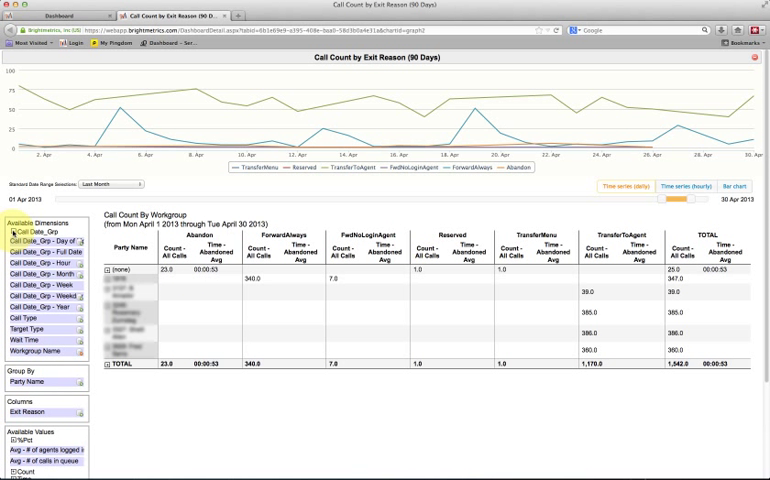
Adjust Group By and drag the date slider back to 28 November 2012
click(40, 269)
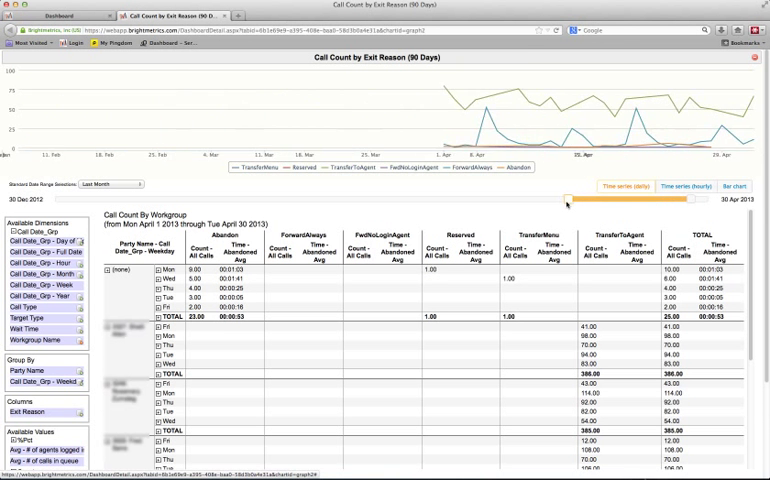
drag(570, 205, 540, 205)
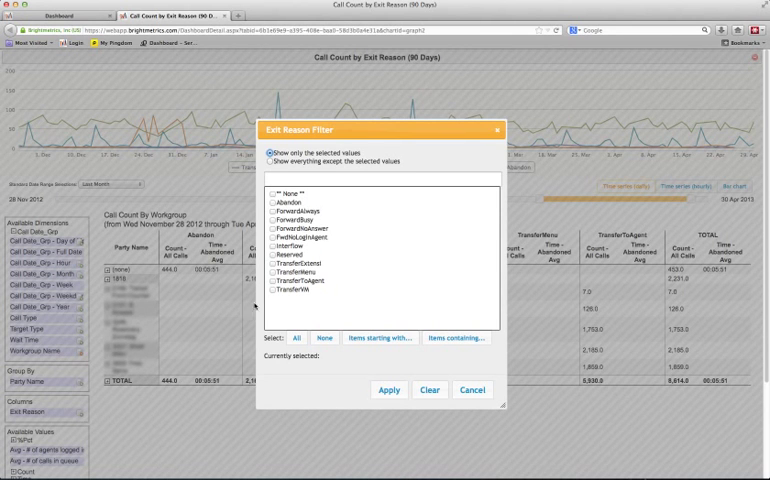
Filter the table to TransferToAgent exit reason calls only
click(273, 309)
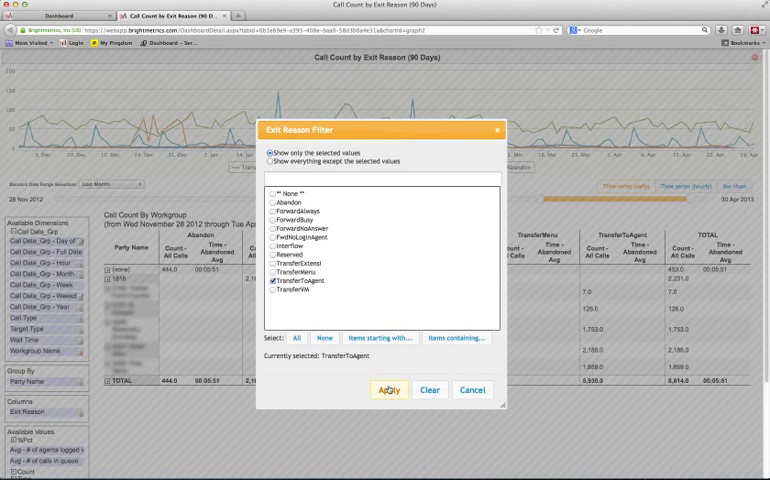
click(388, 390)
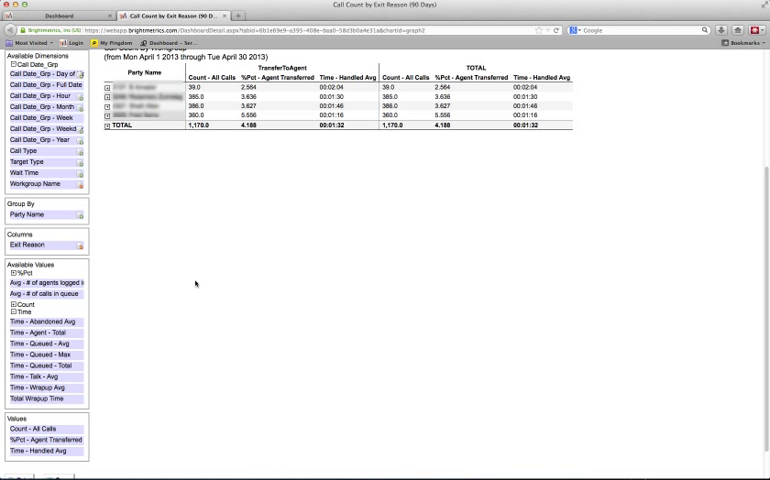
mouse_move(196, 284)
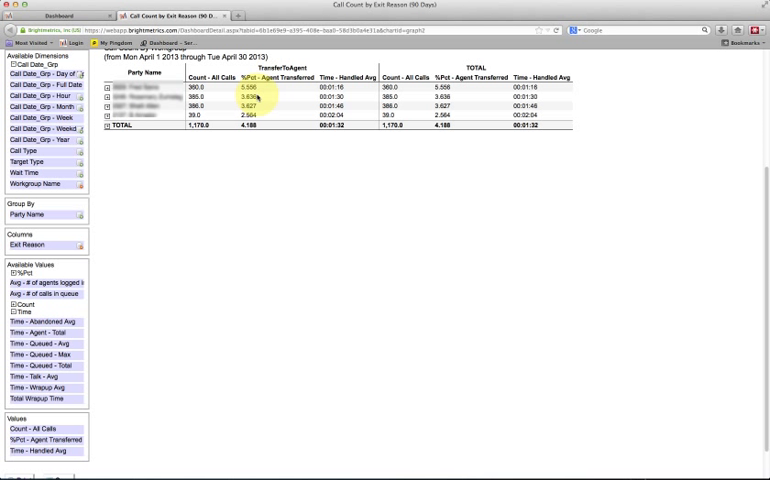
mouse_move(257, 125)
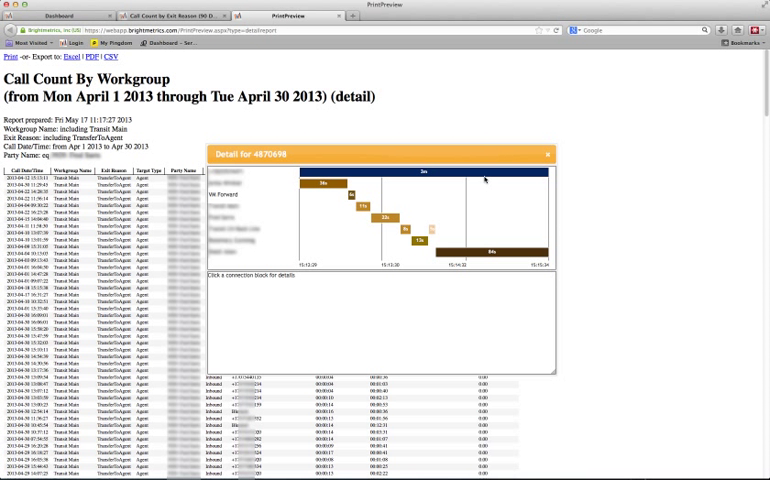
Close the call connection timeline detail popup
click(328, 185)
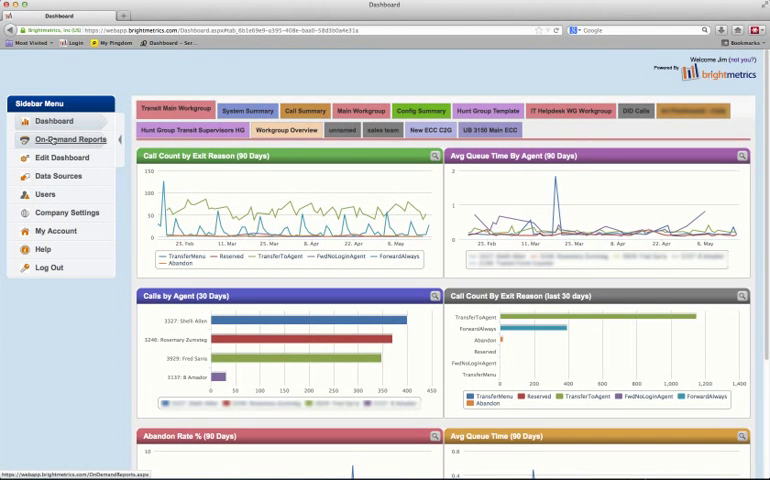
Open the Workgroup Queue Summary on-demand report under Workgroups in Edit Mode
click(70, 139)
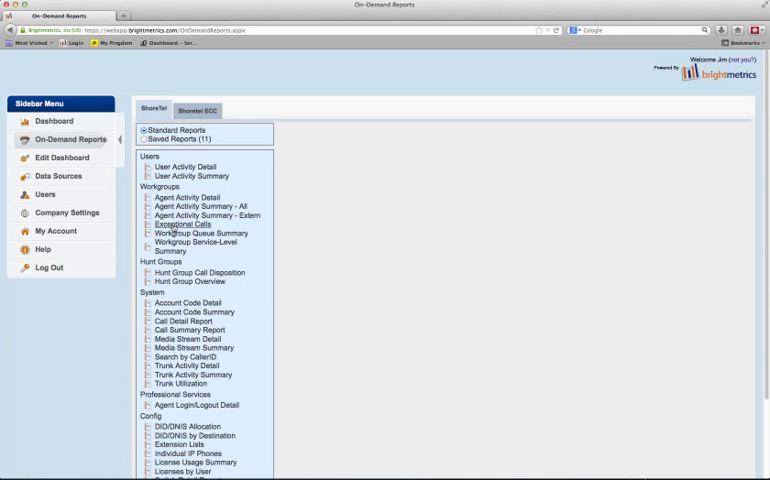
scroll(down, 3)
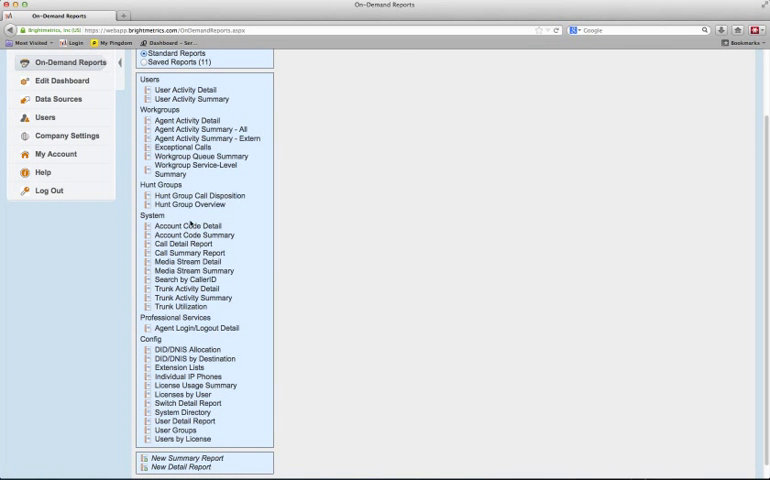
click(197, 155)
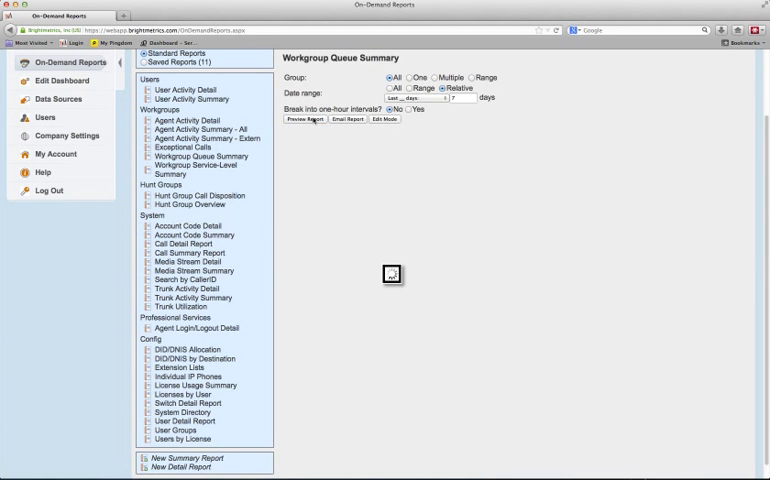
click(305, 119)
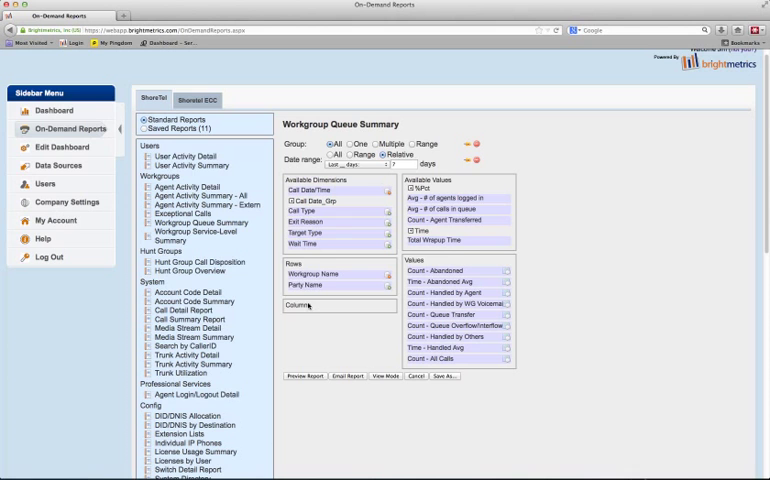
Open the permission level dropdown for a new user in Workgroup Summary Report sharing
scroll(down, 3)
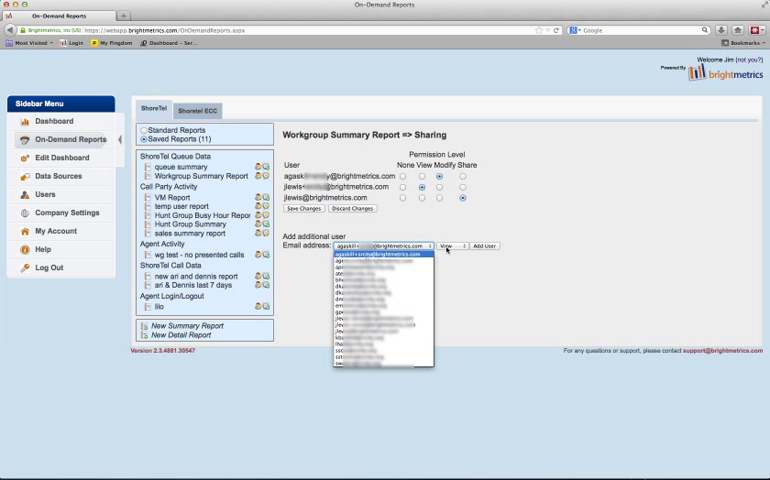
click(445, 246)
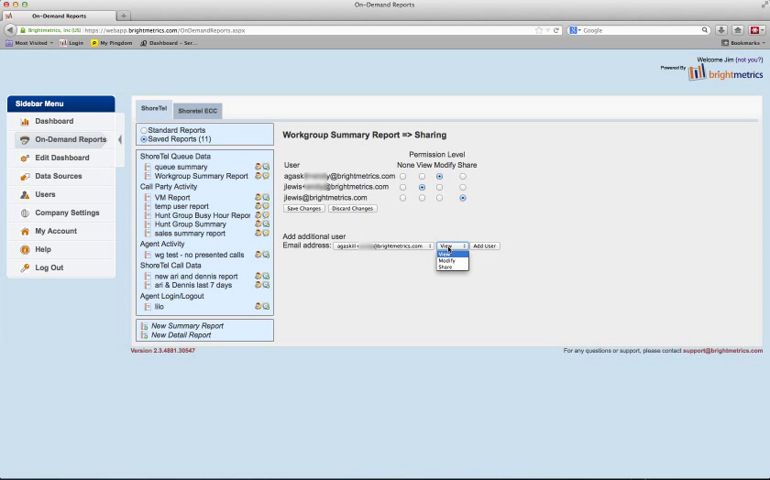